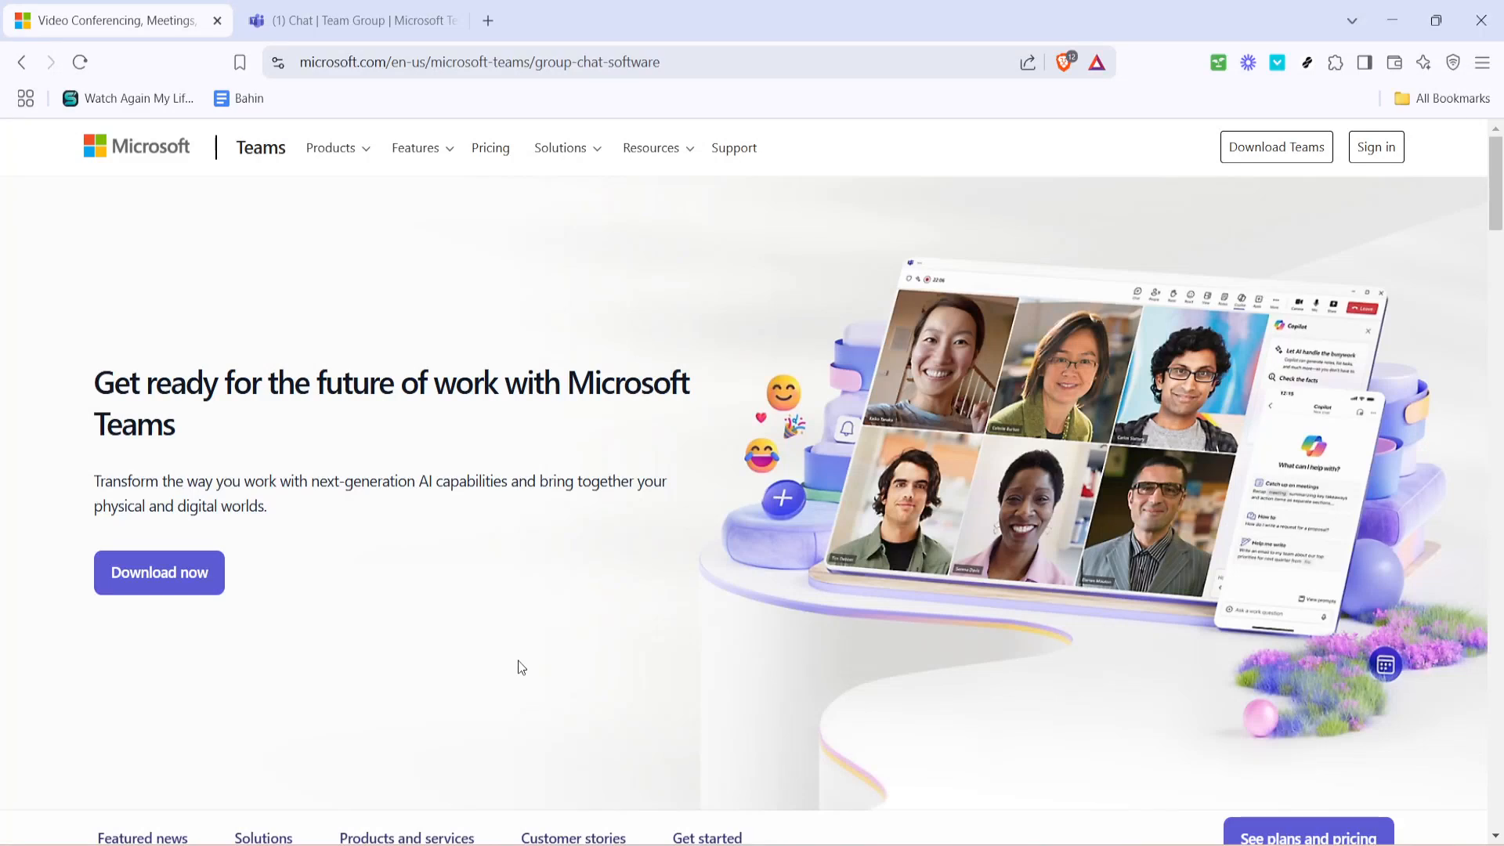
mouse_move(534, 658)
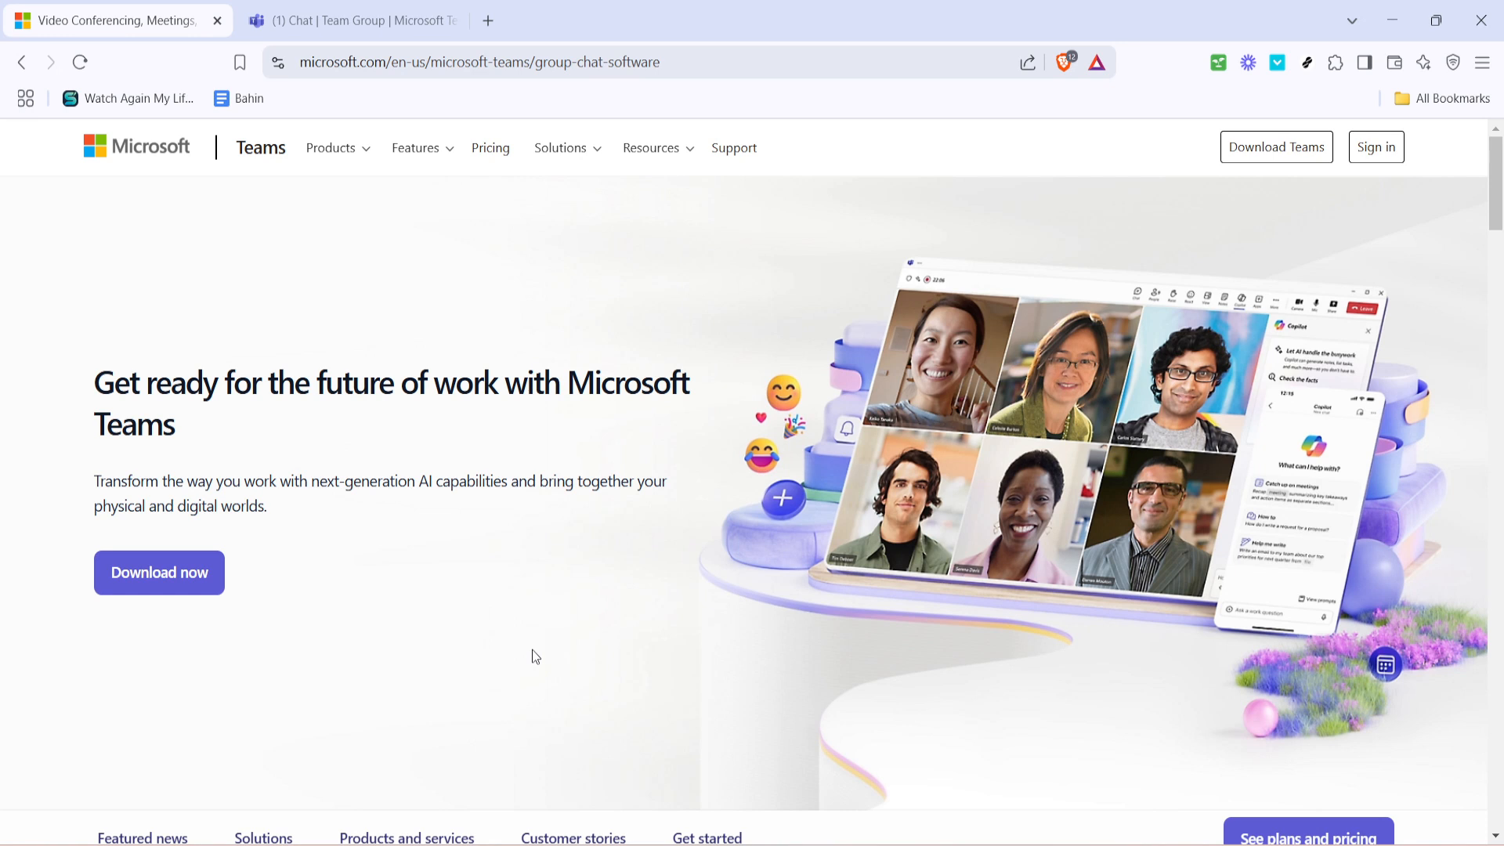
mouse_move(587, 709)
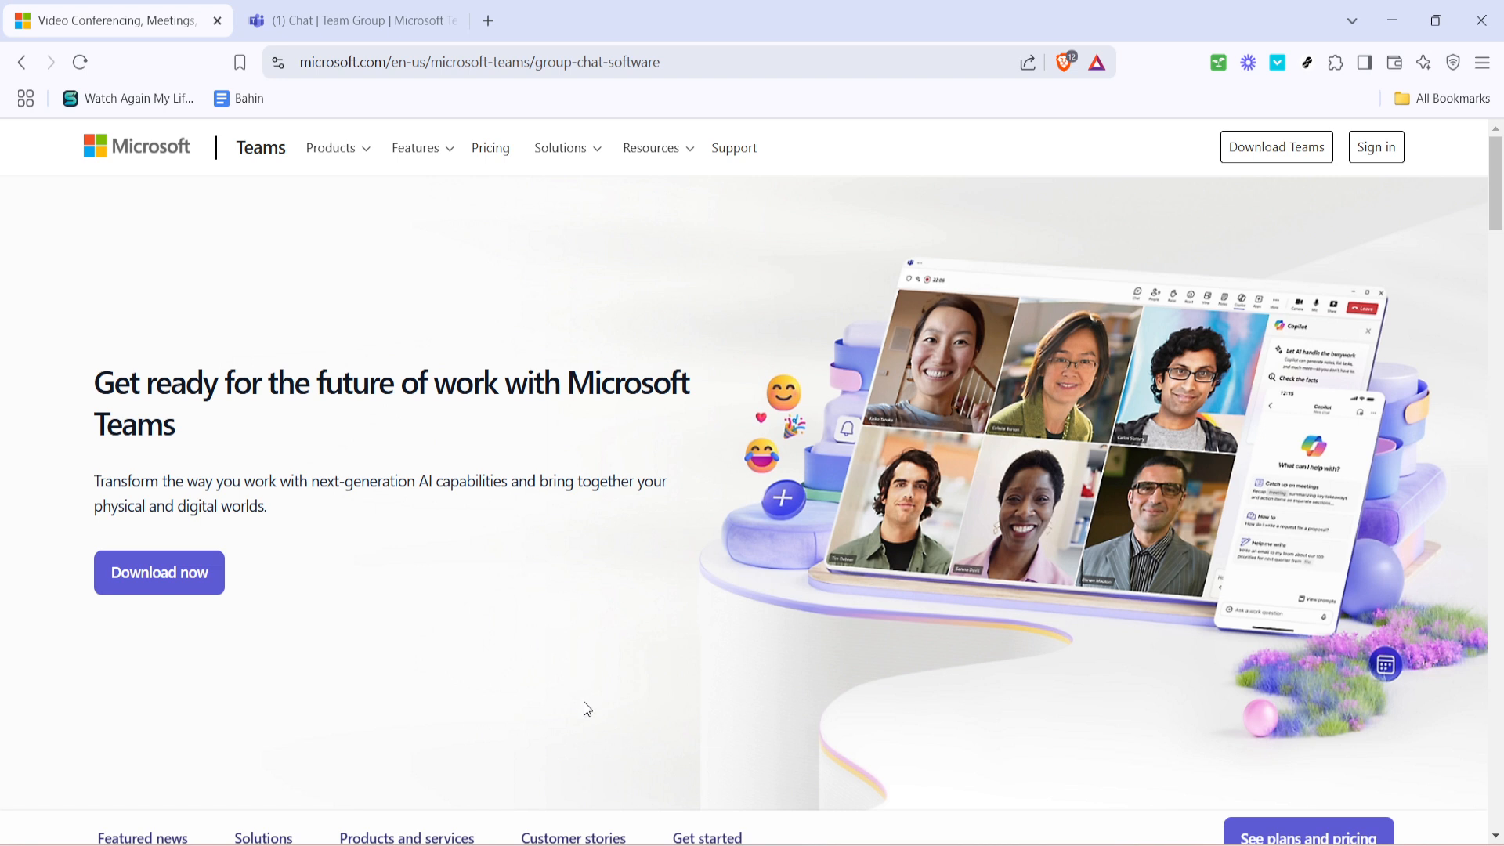
mouse_move(542, 703)
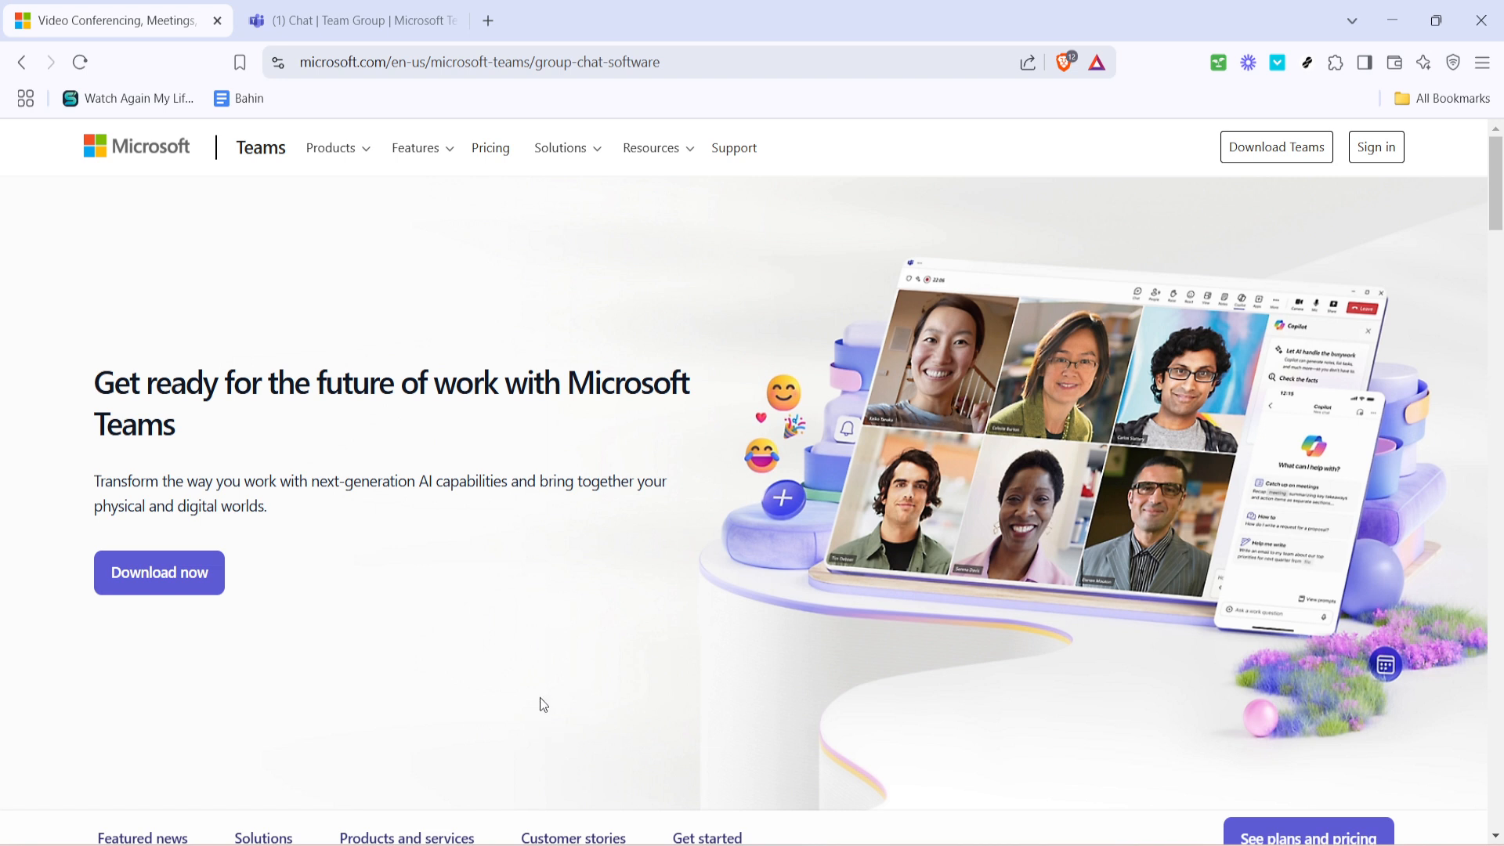
mouse_move(509, 696)
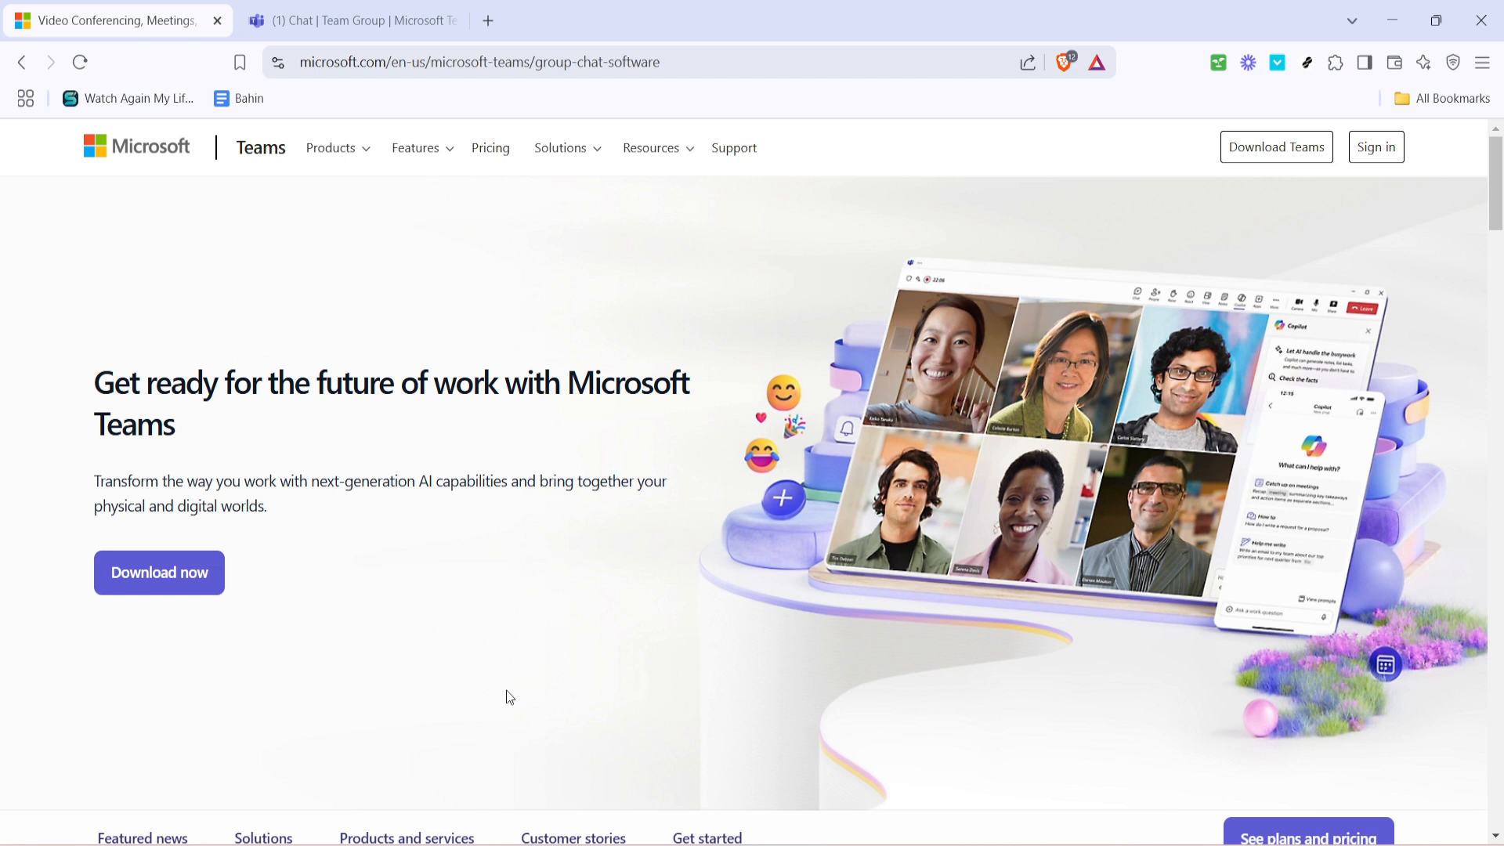
mouse_move(459, 618)
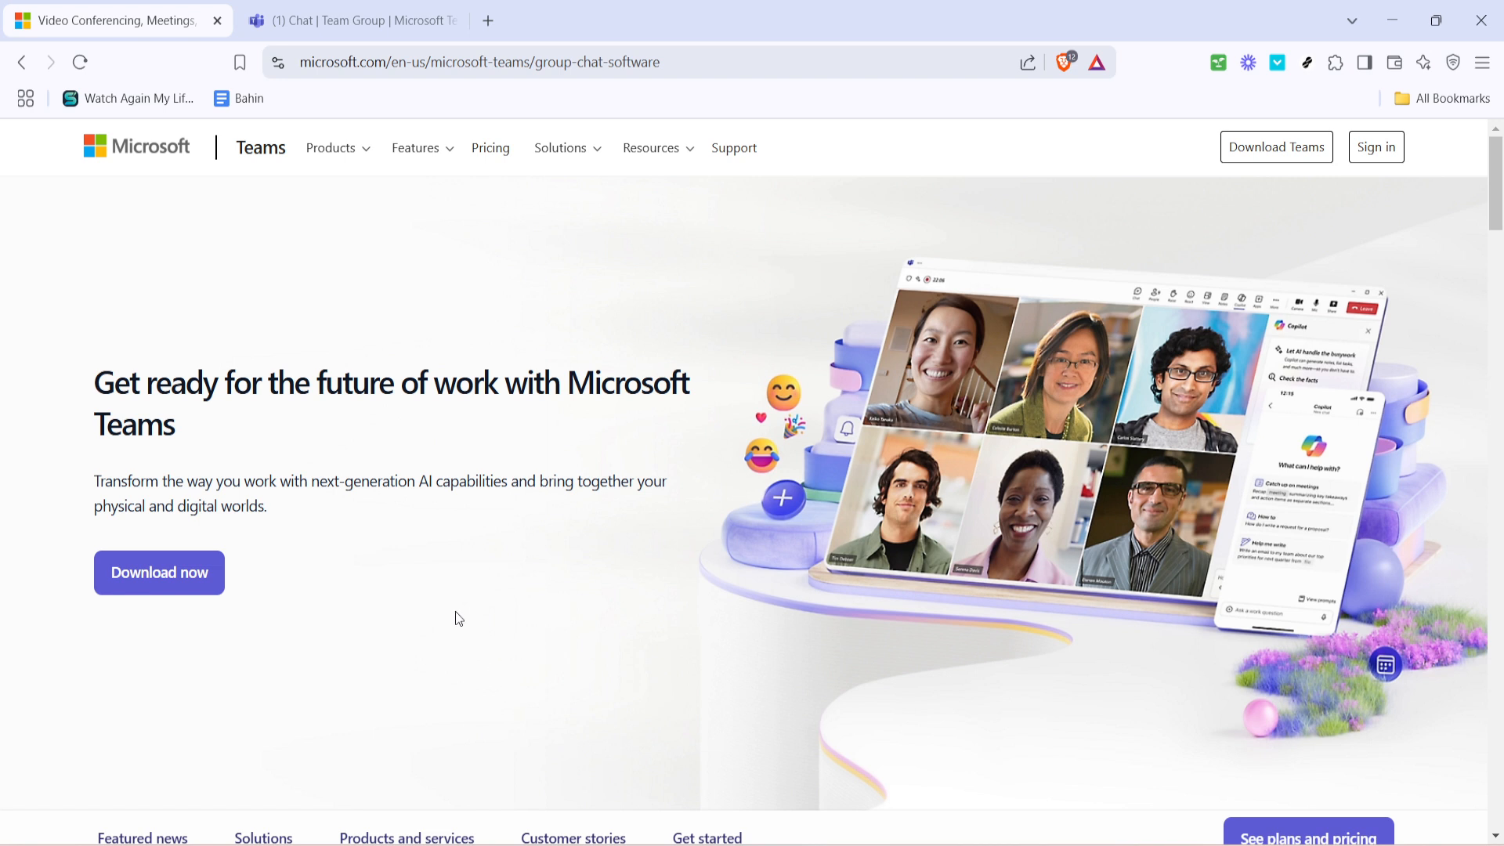
mouse_move(540, 410)
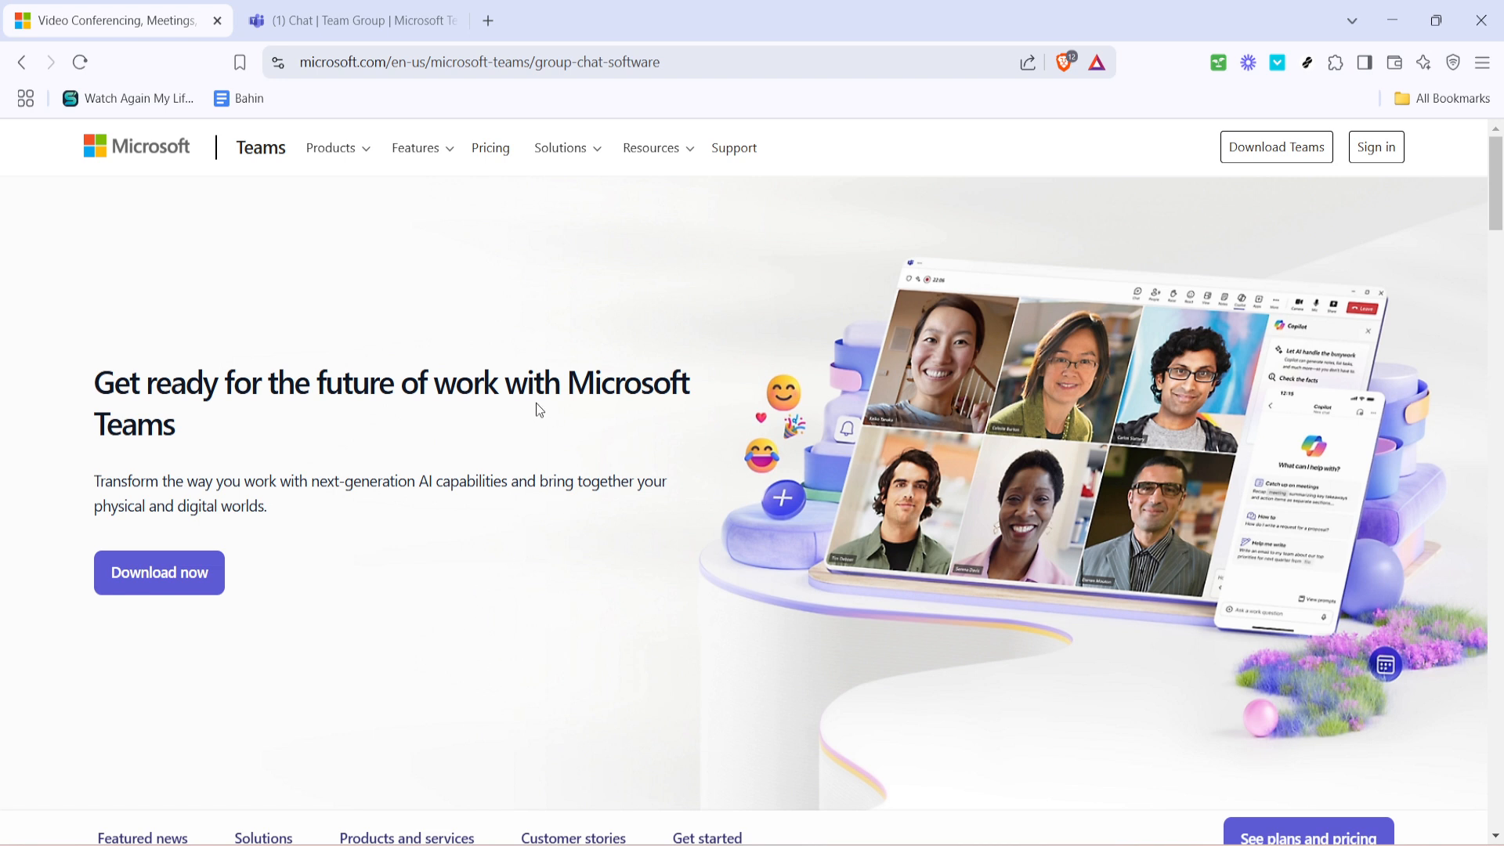
mouse_move(1376, 146)
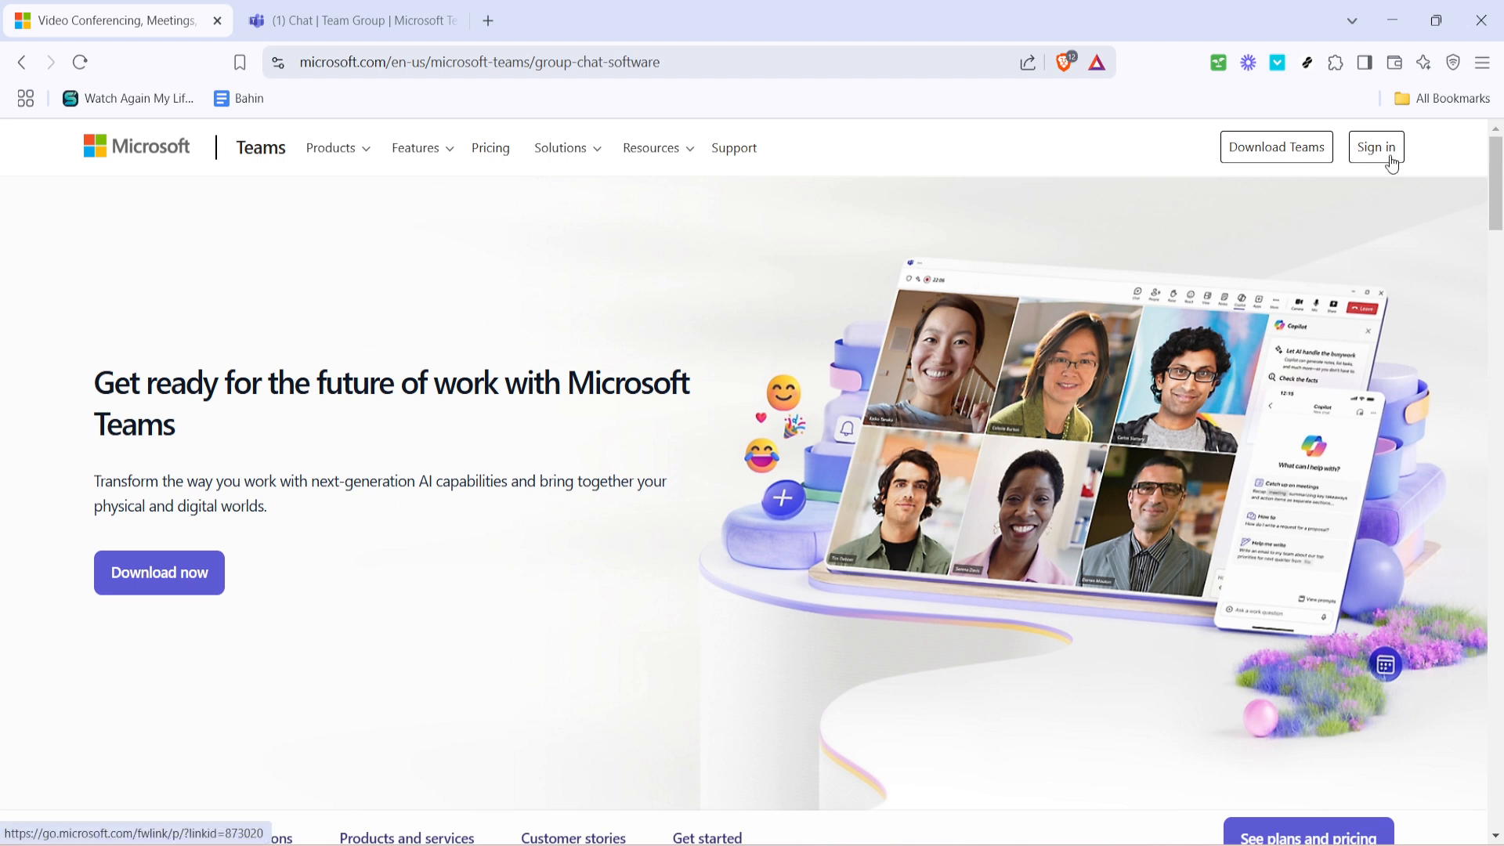
mouse_move(799, 498)
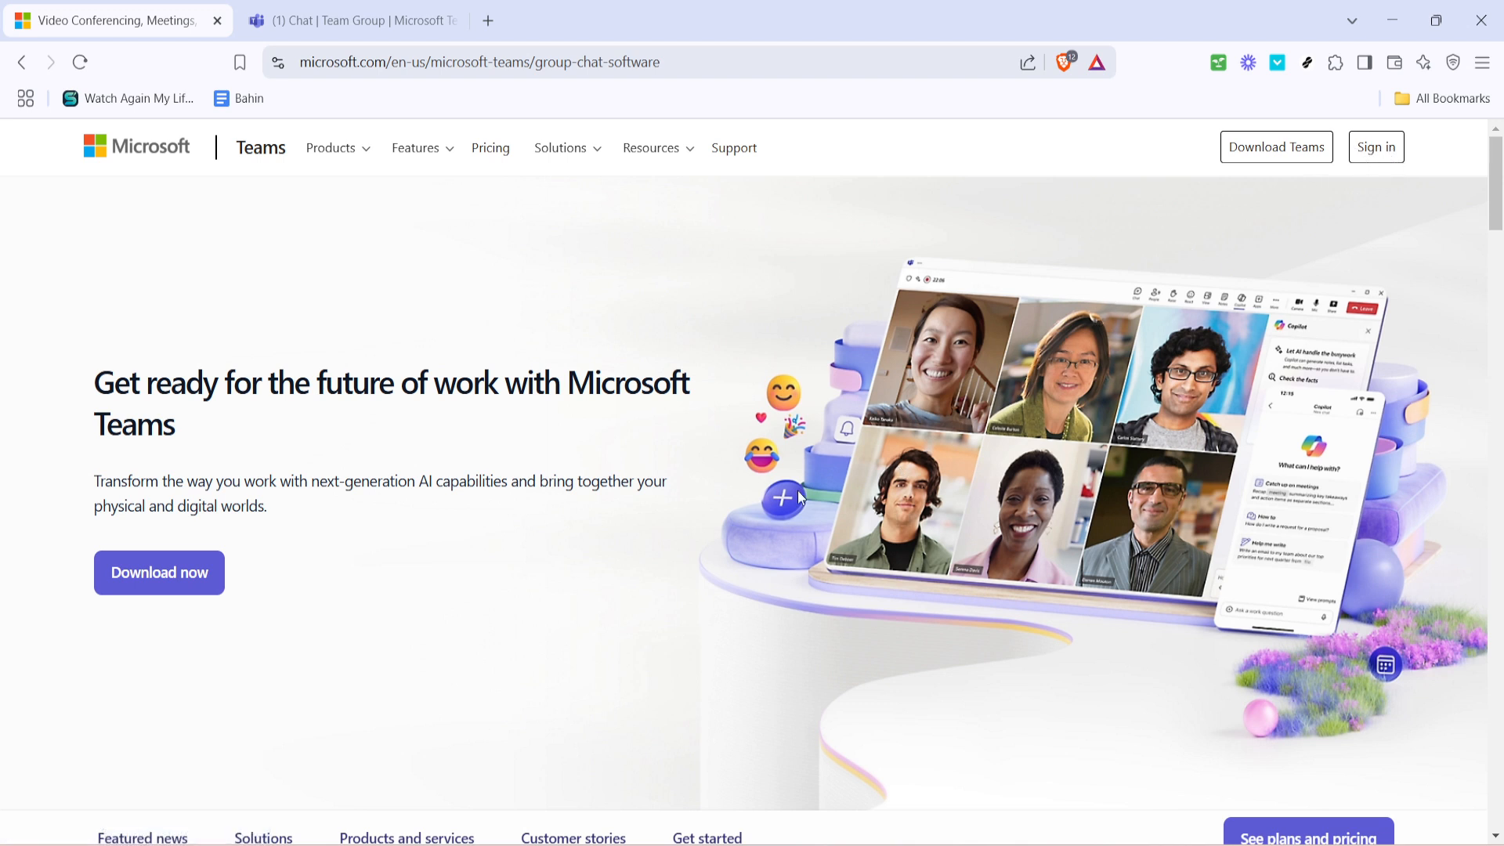
mouse_move(607, 572)
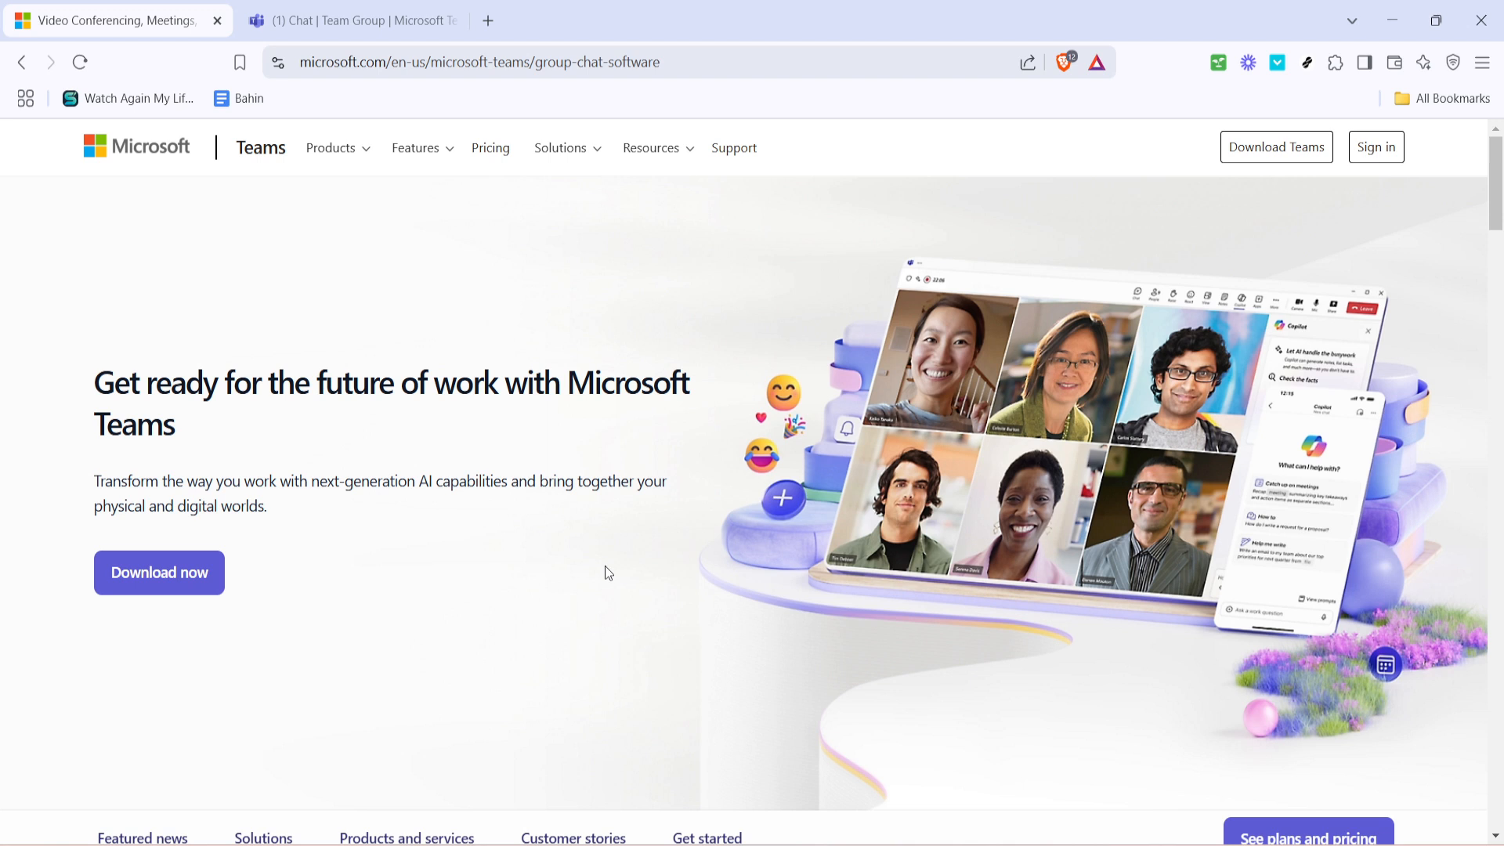
mouse_move(648, 503)
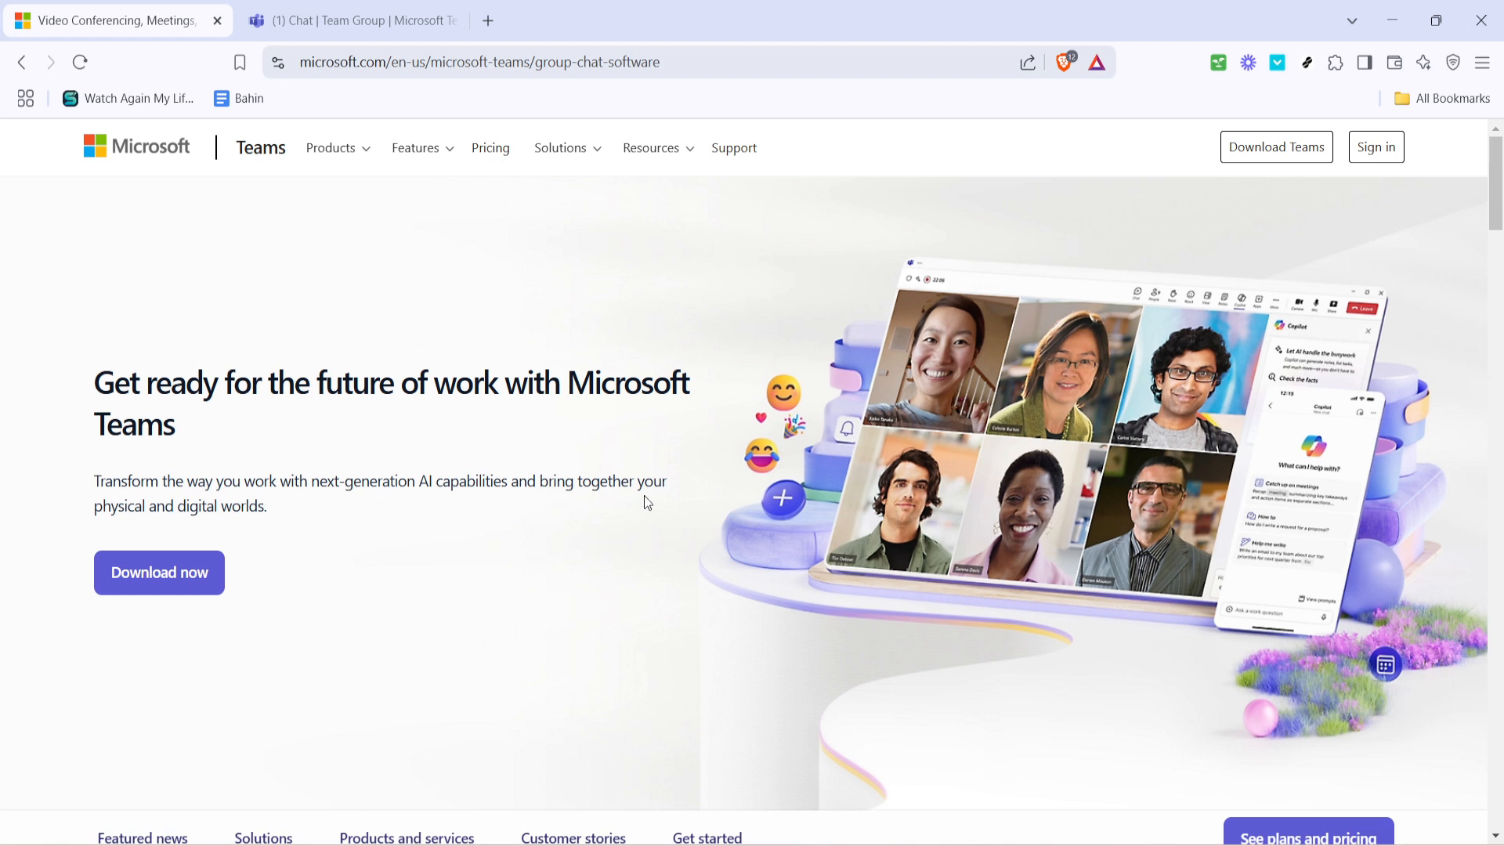
- Switch to the '(1) Chat | Team Group | Microsoft Teams' browser tab
click(350, 20)
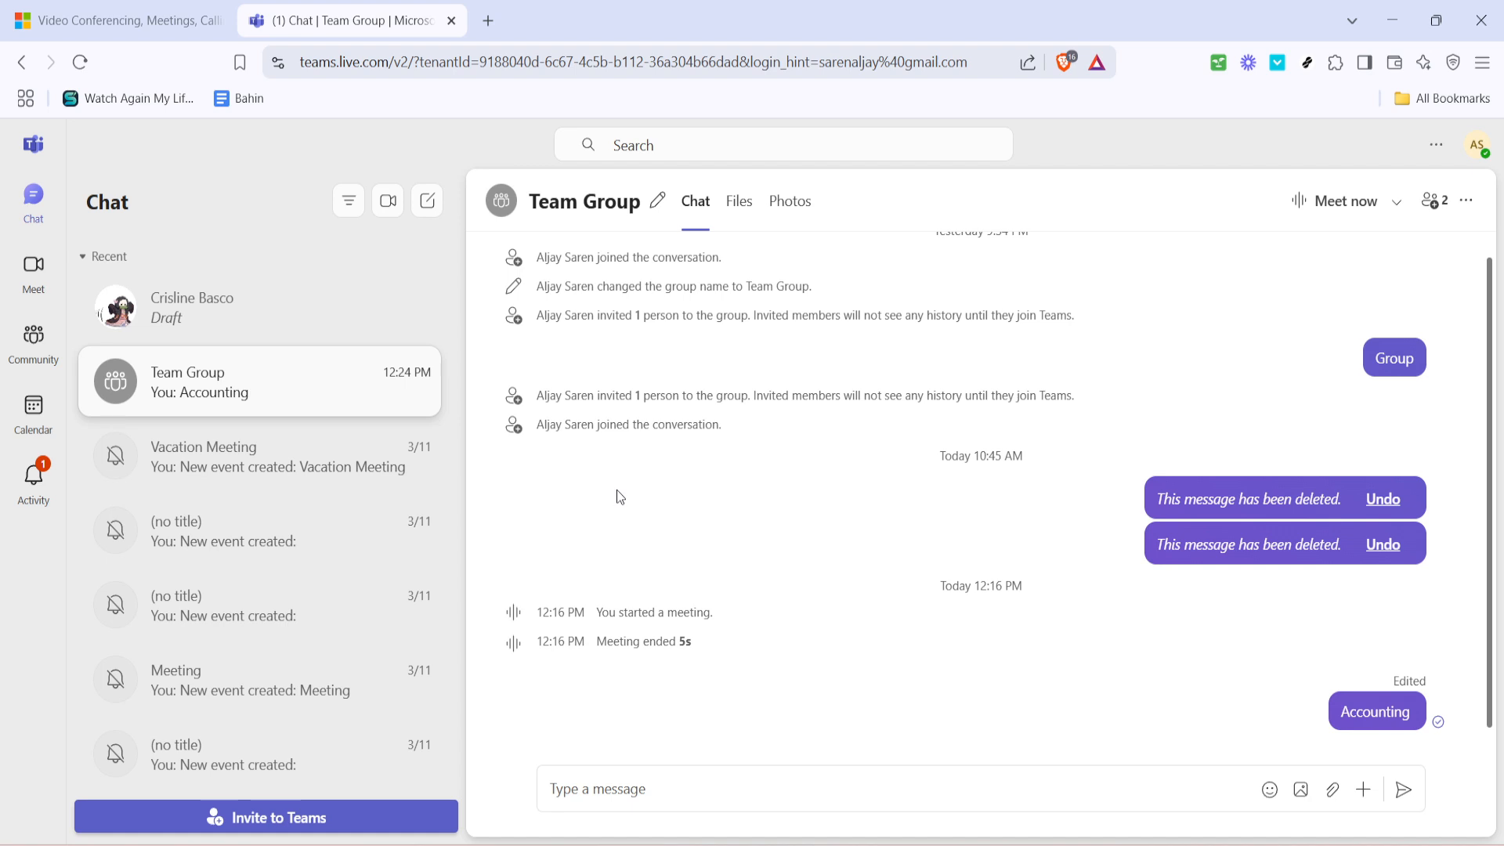
mouse_move(33, 273)
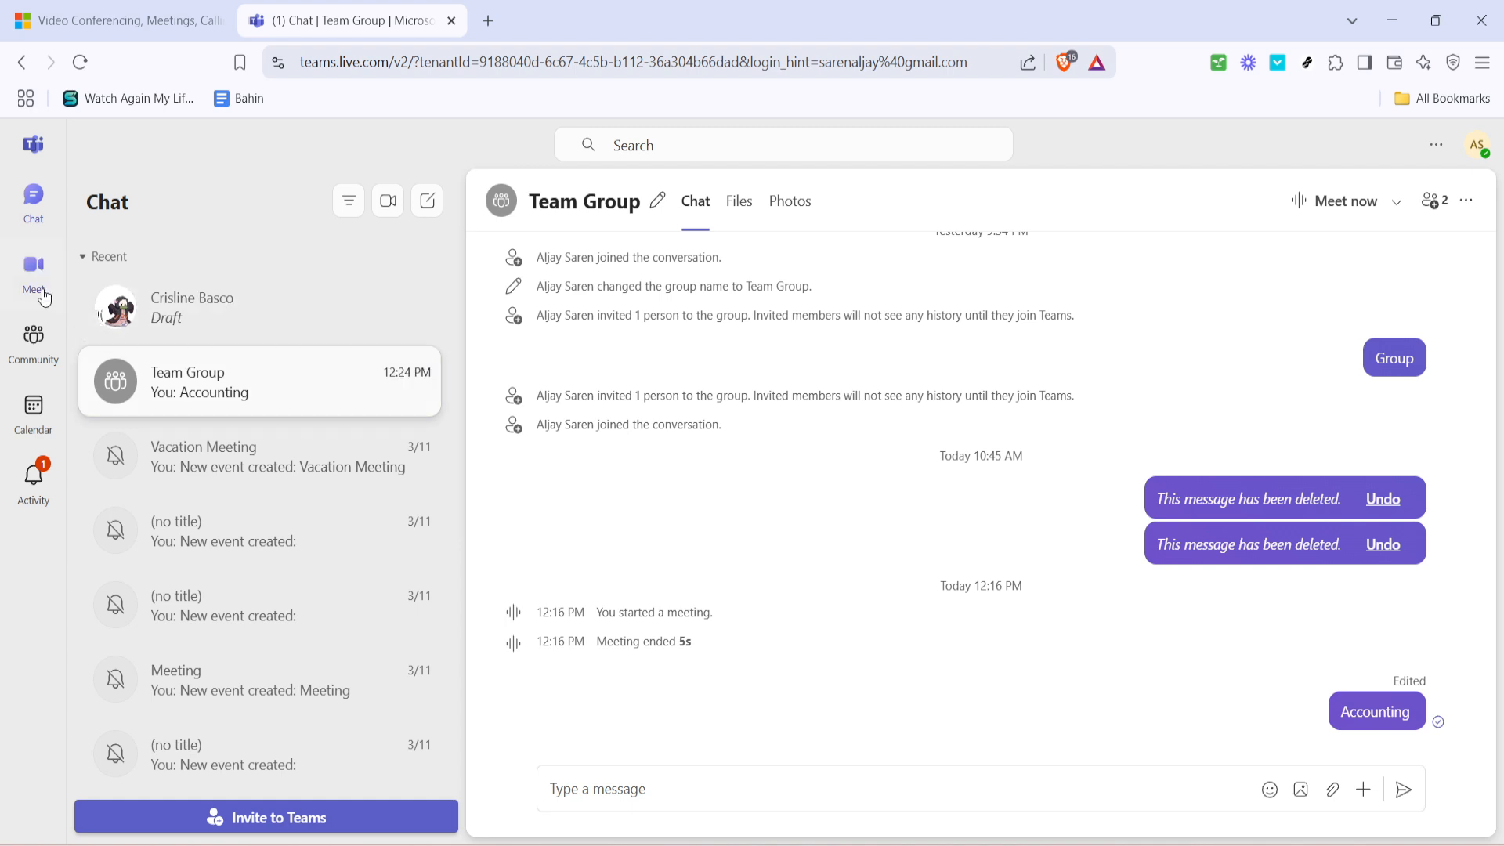
click(33, 273)
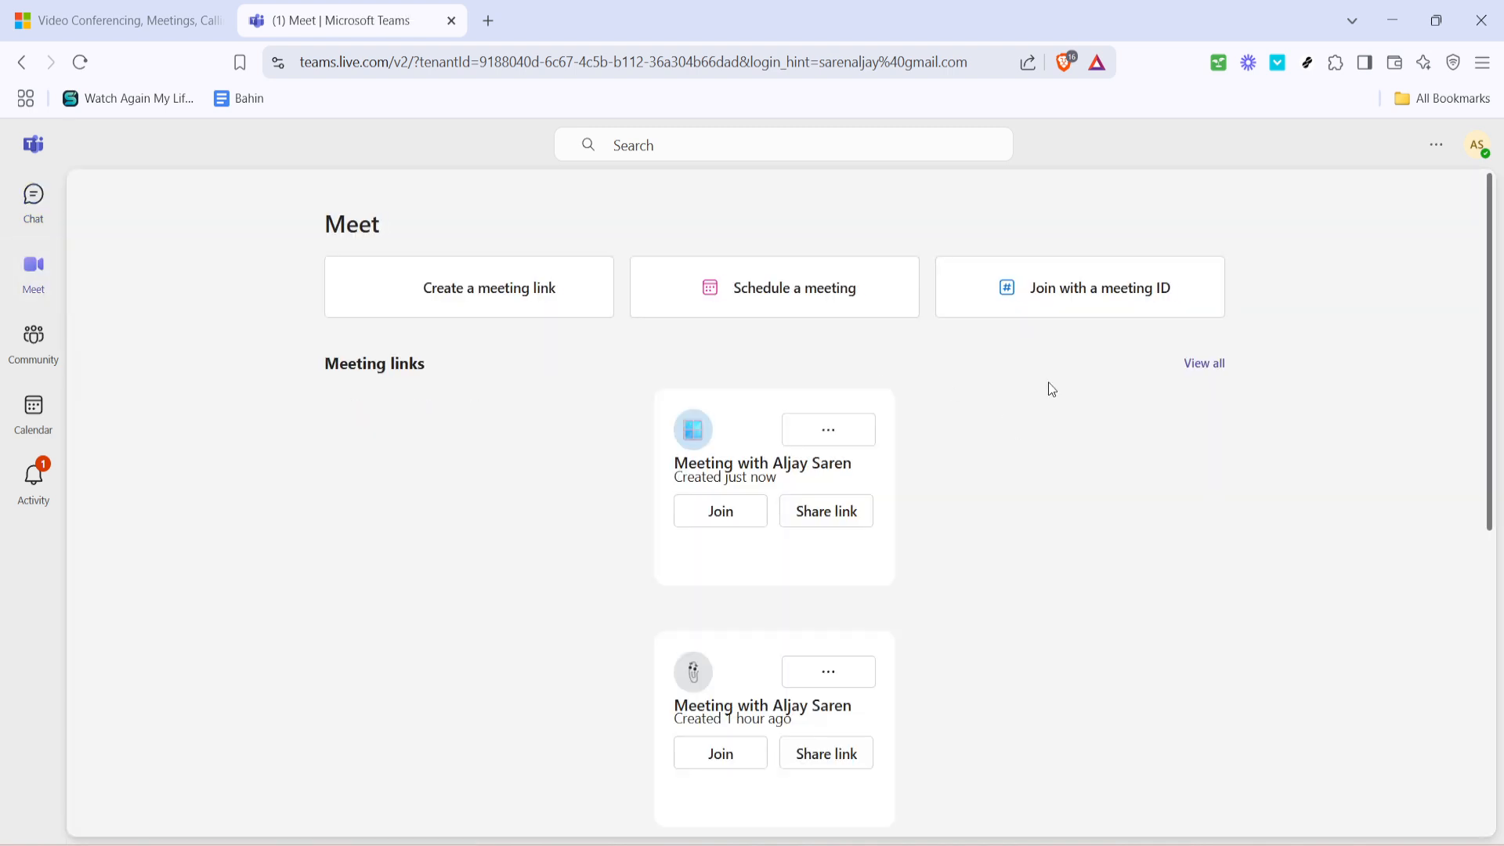
mouse_move(1035, 364)
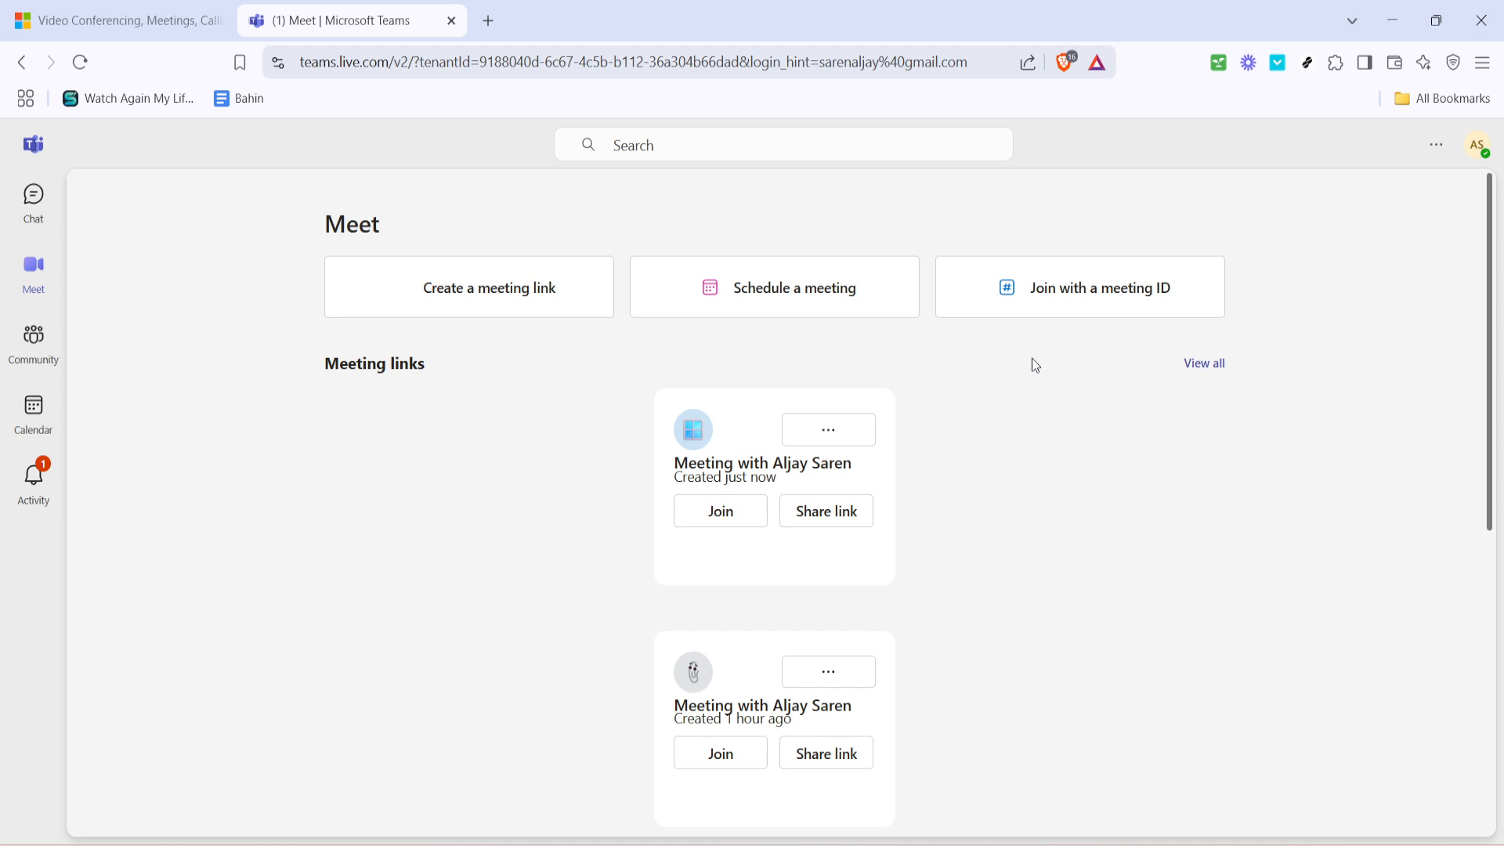
mouse_move(1009, 373)
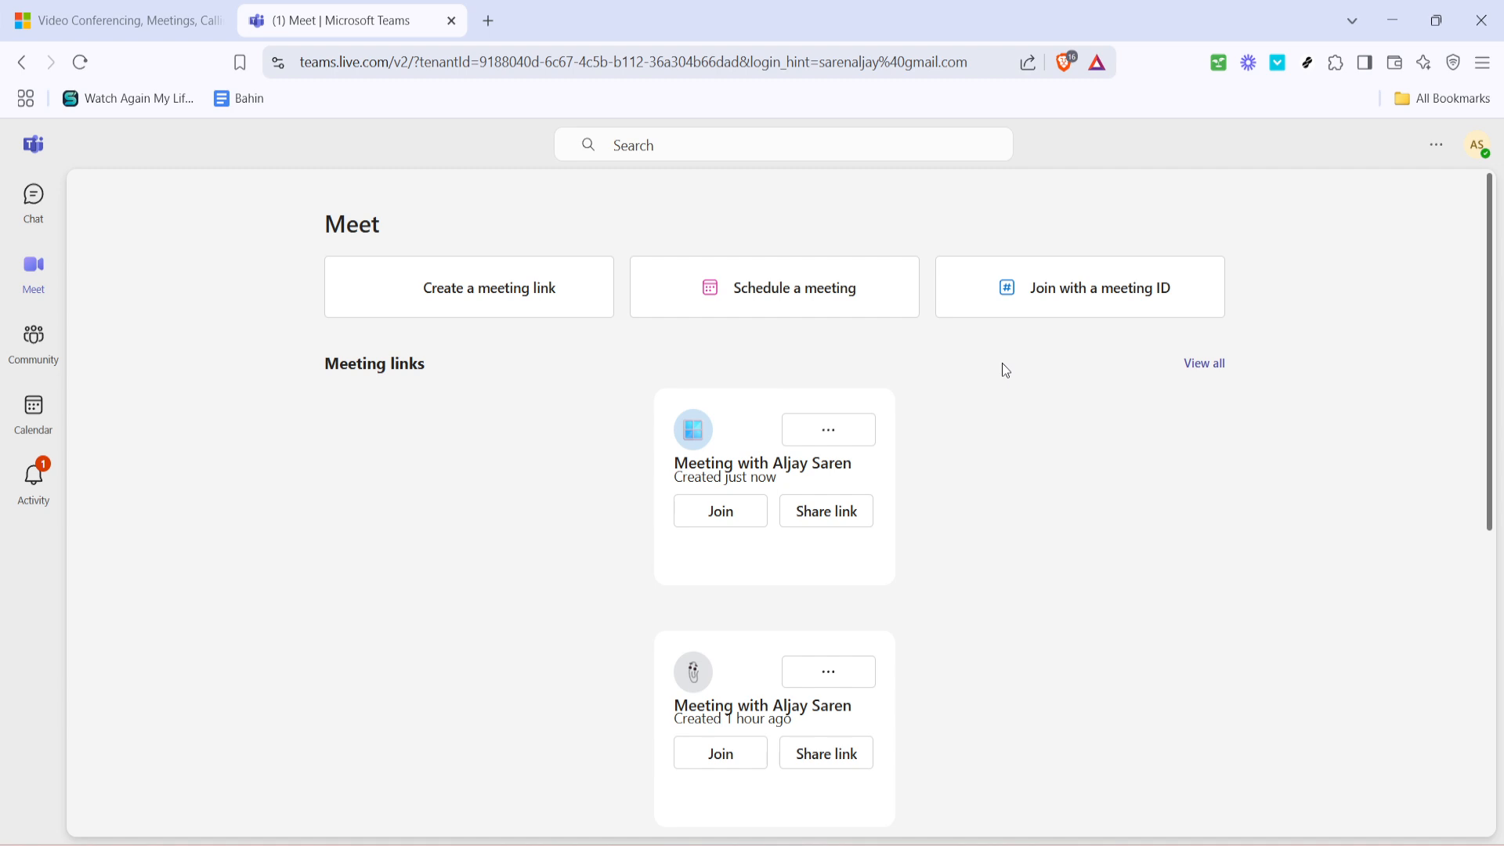
mouse_move(1095, 320)
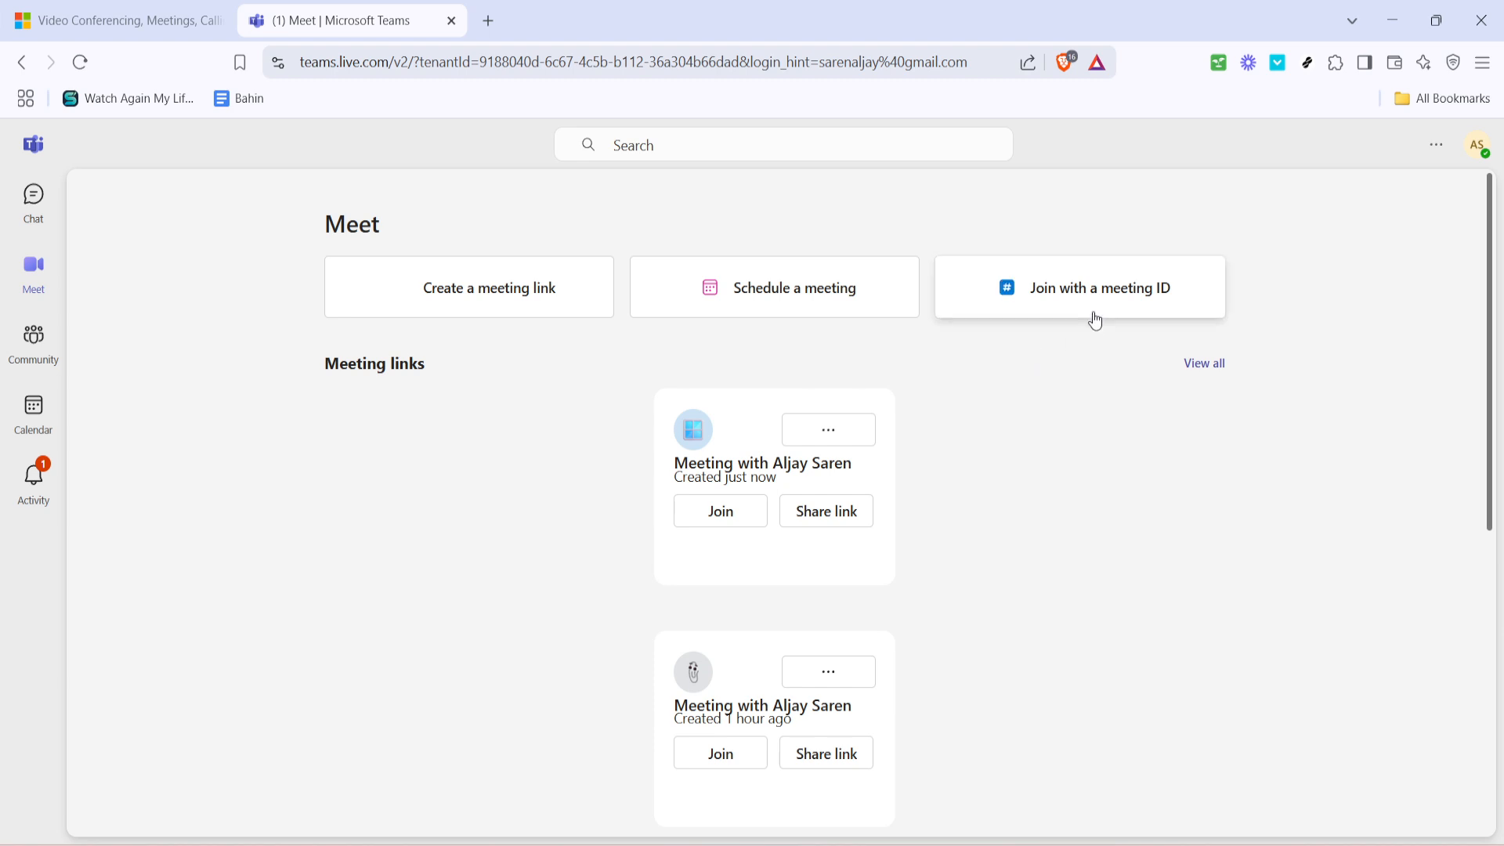
mouse_move(1094, 313)
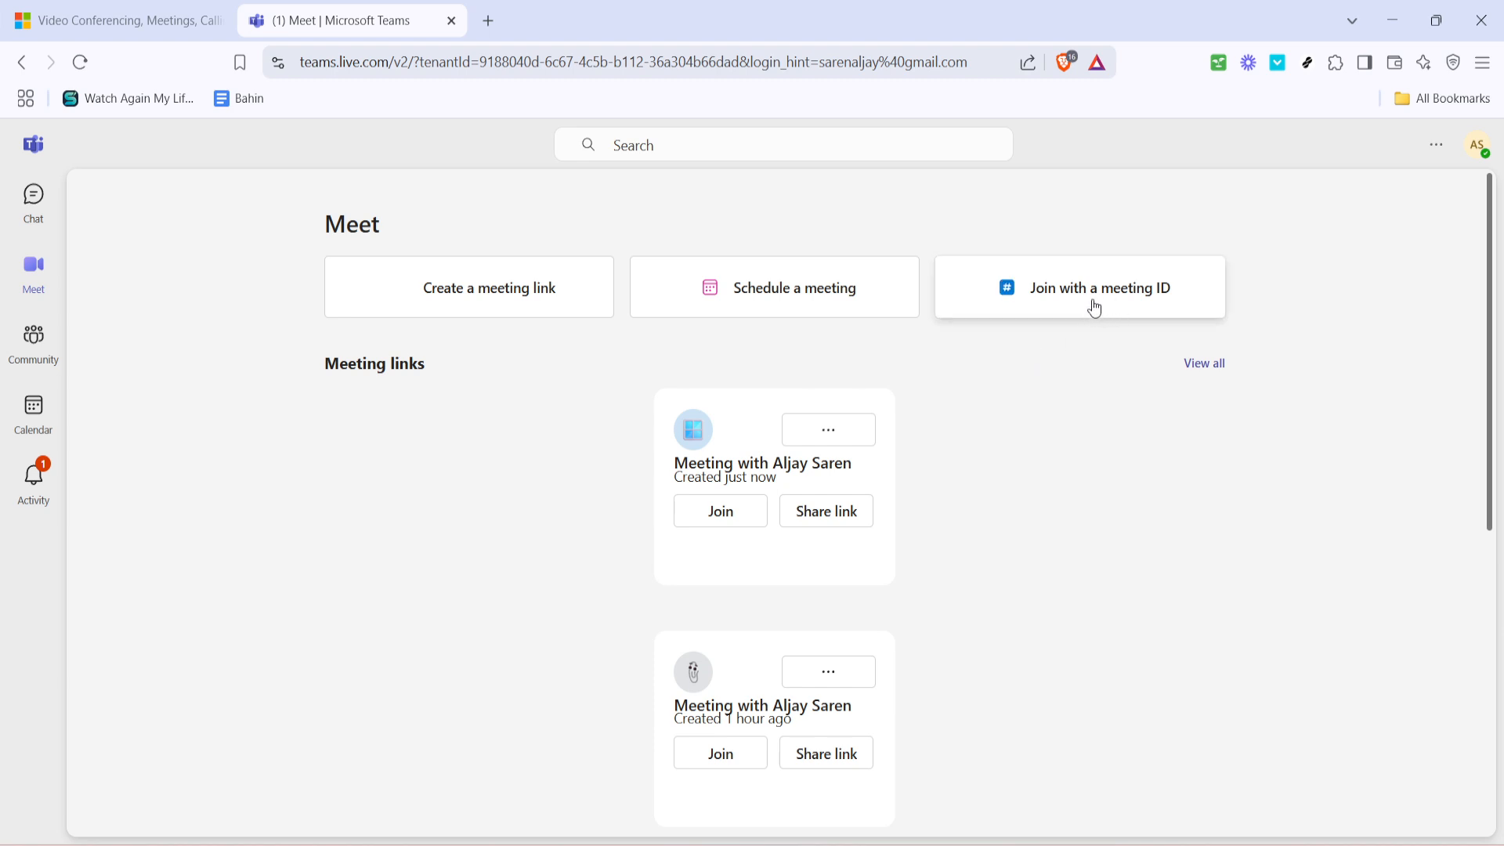
- Bring up the empty meeting ID and passcode form via 'Join with a meeting ID'
click(1098, 288)
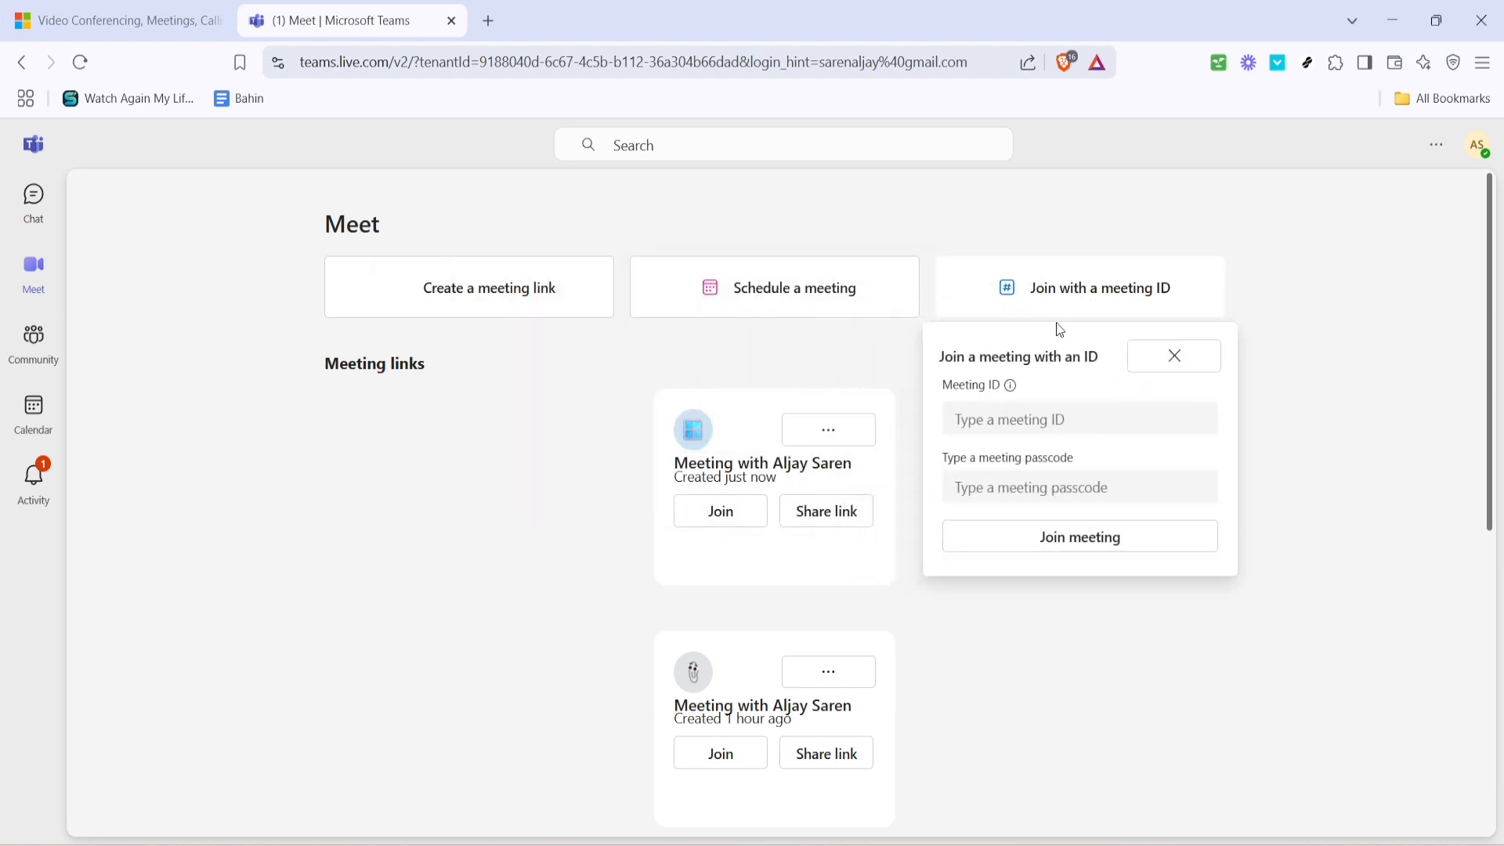
mouse_move(1026, 533)
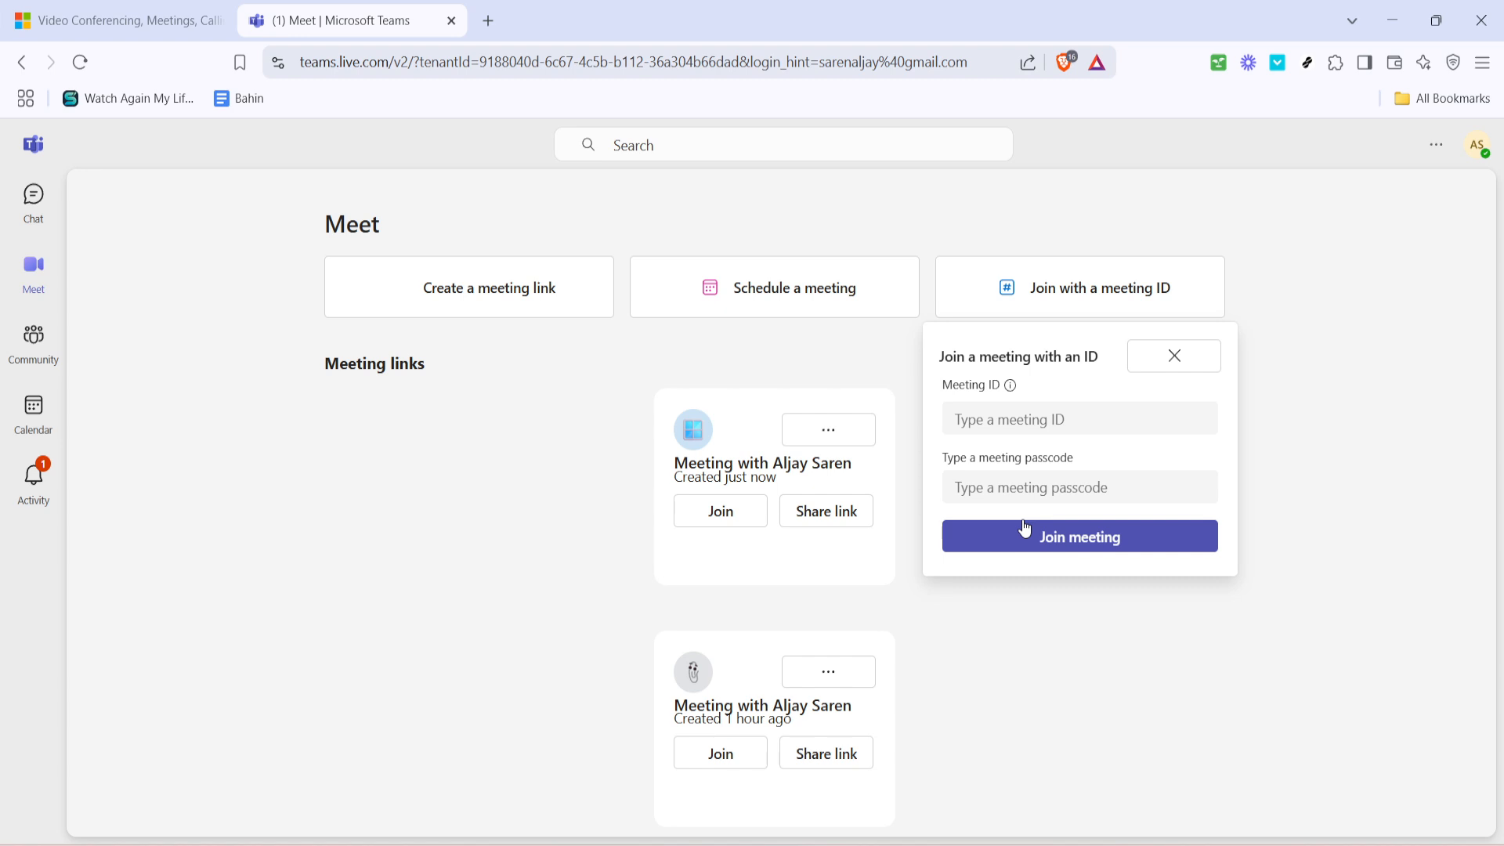
mouse_move(1116, 477)
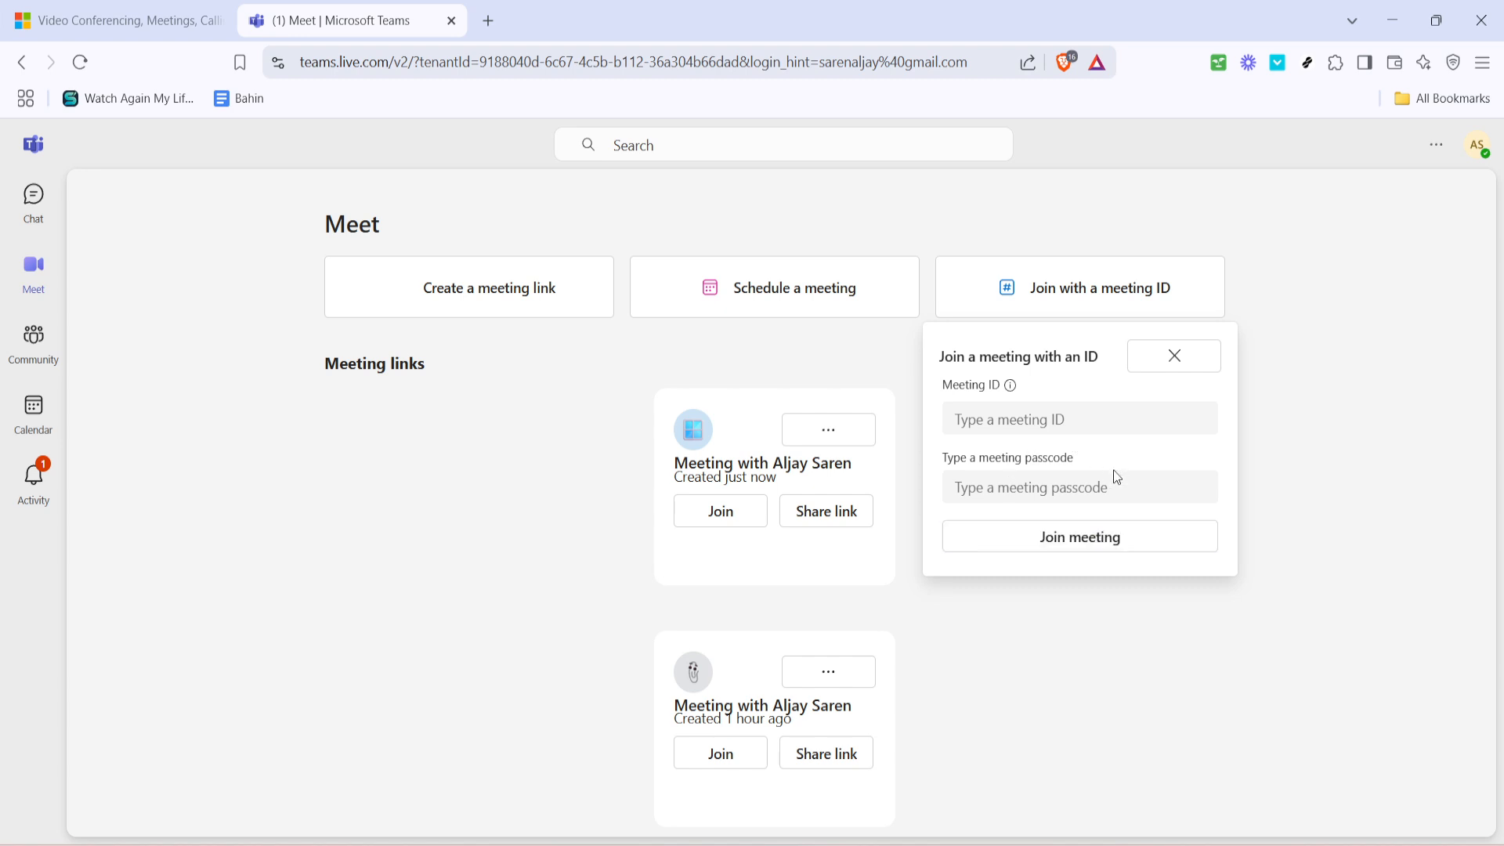
mouse_move(1248, 474)
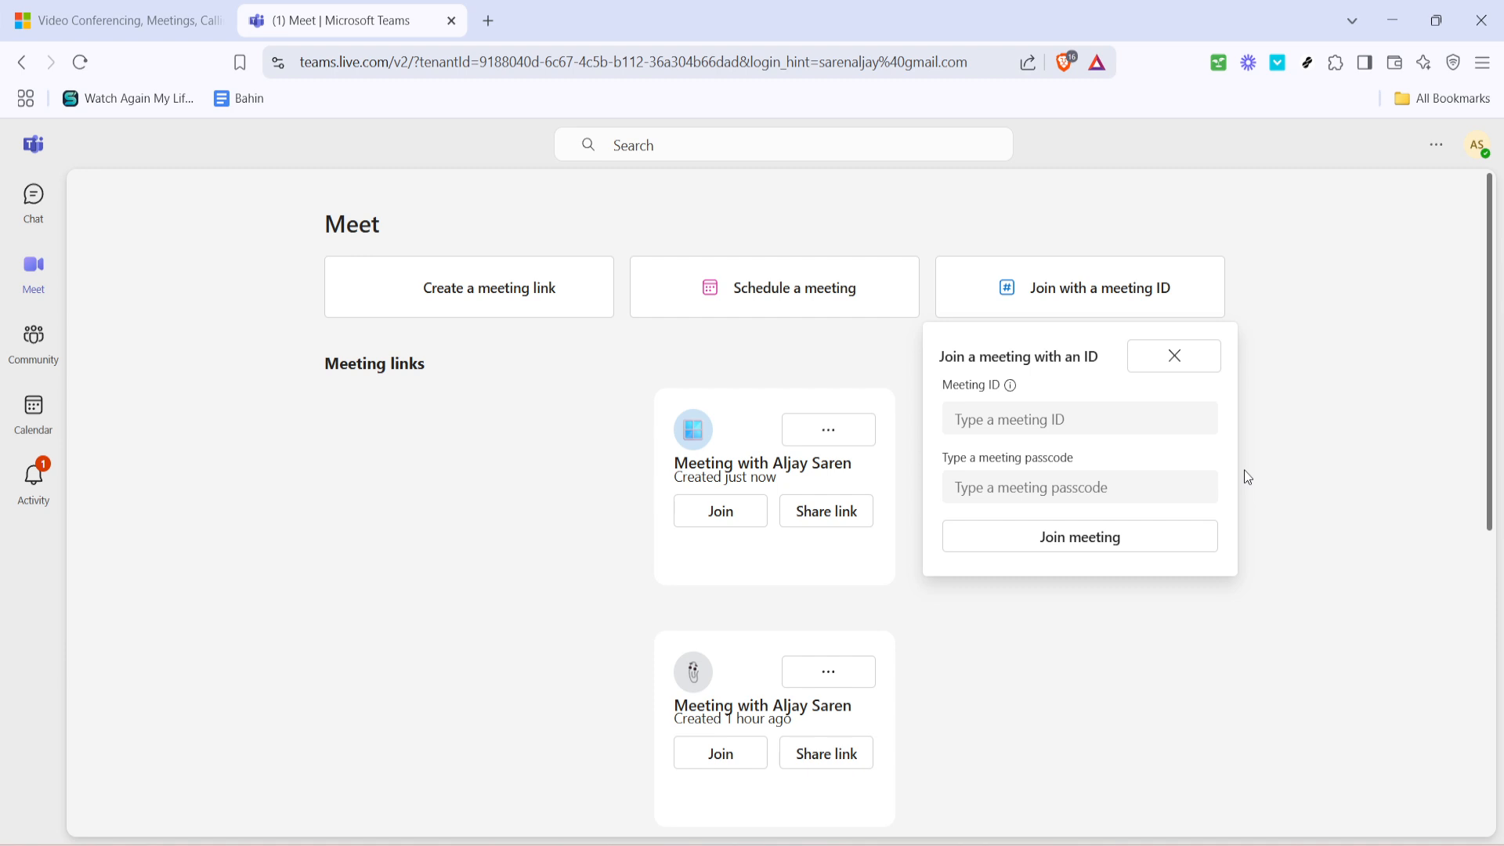
mouse_move(1336, 487)
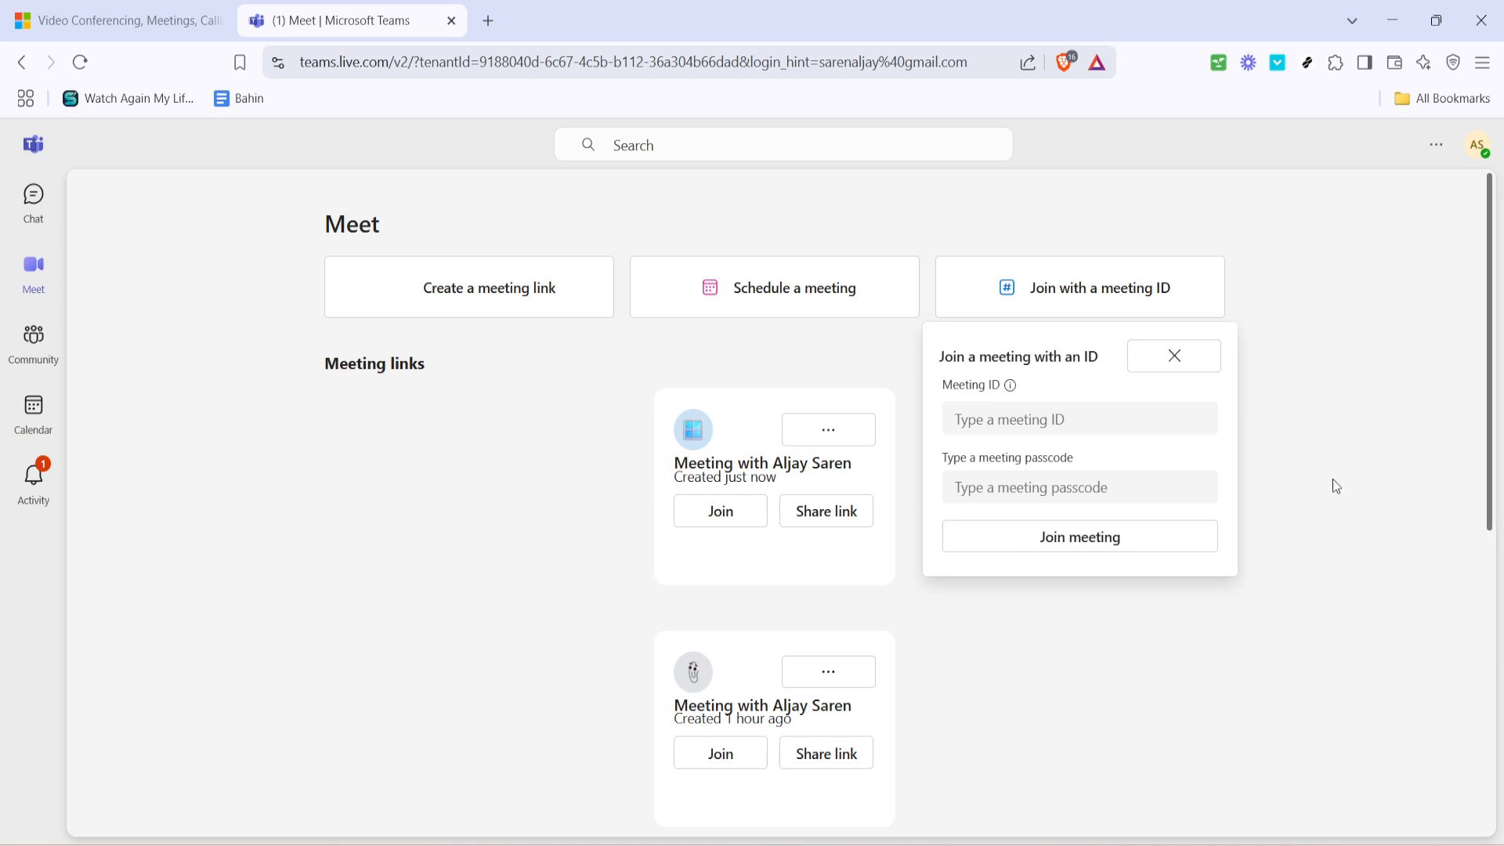